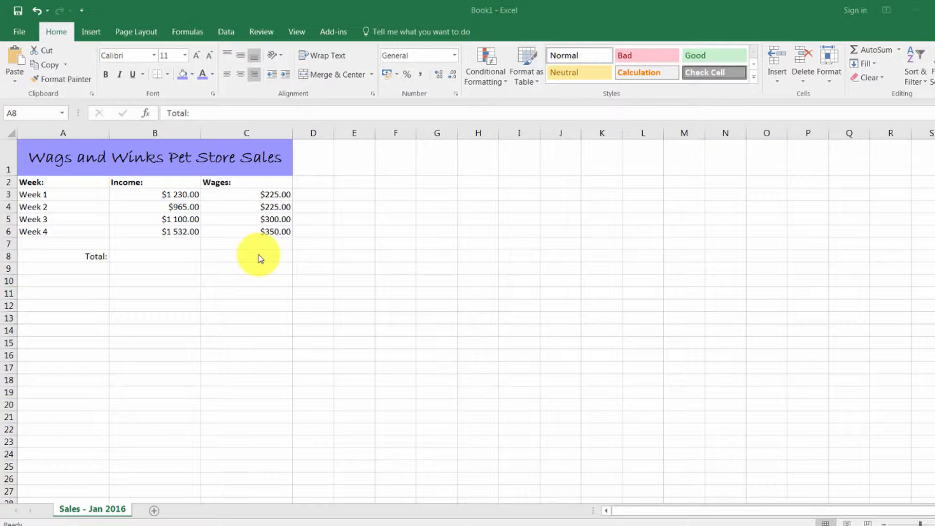
mouse_move(109, 235)
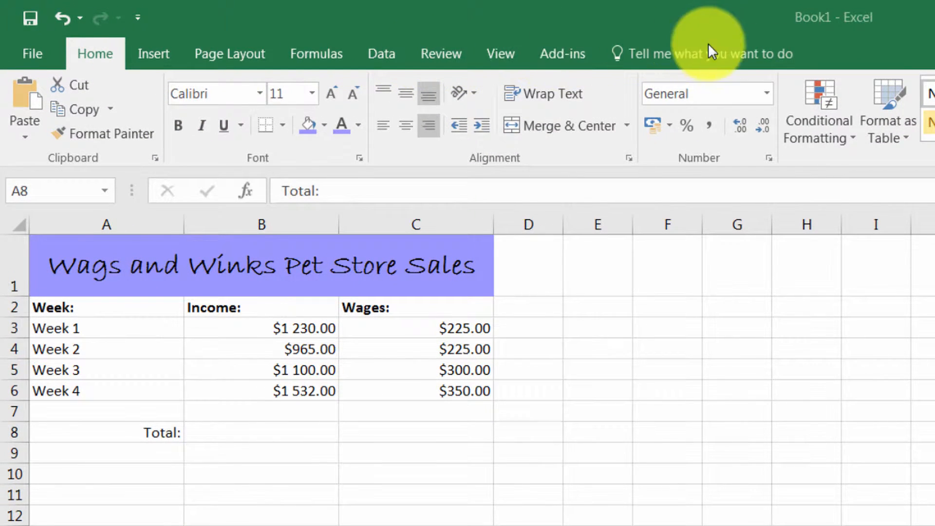
mouse_move(740, 39)
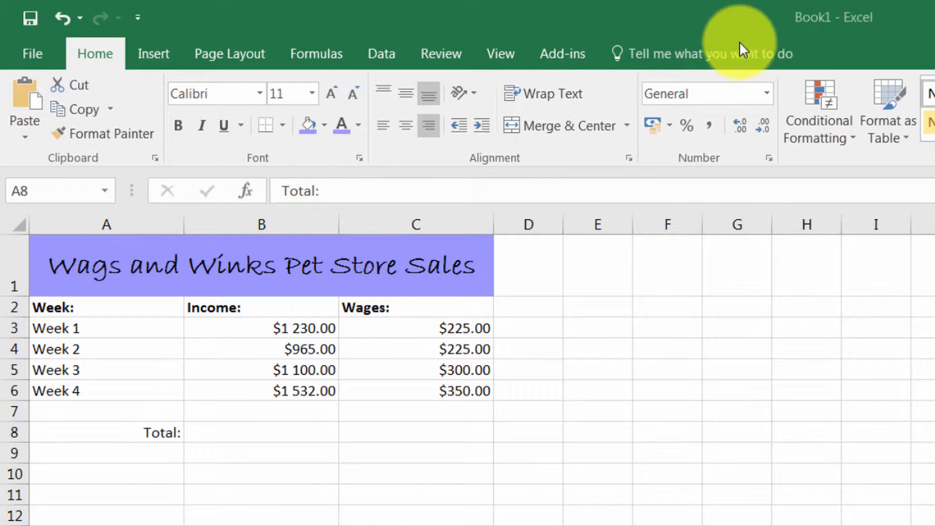
mouse_move(410, 45)
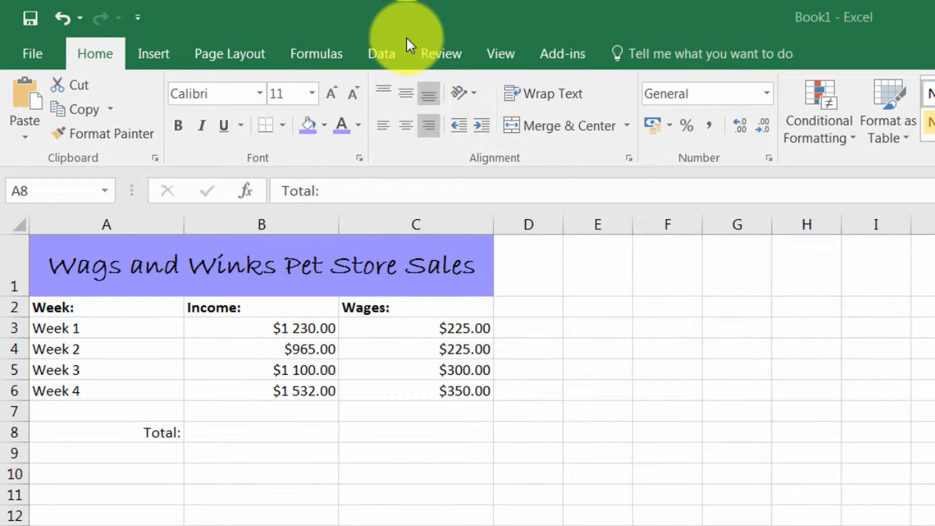
mouse_move(370, 55)
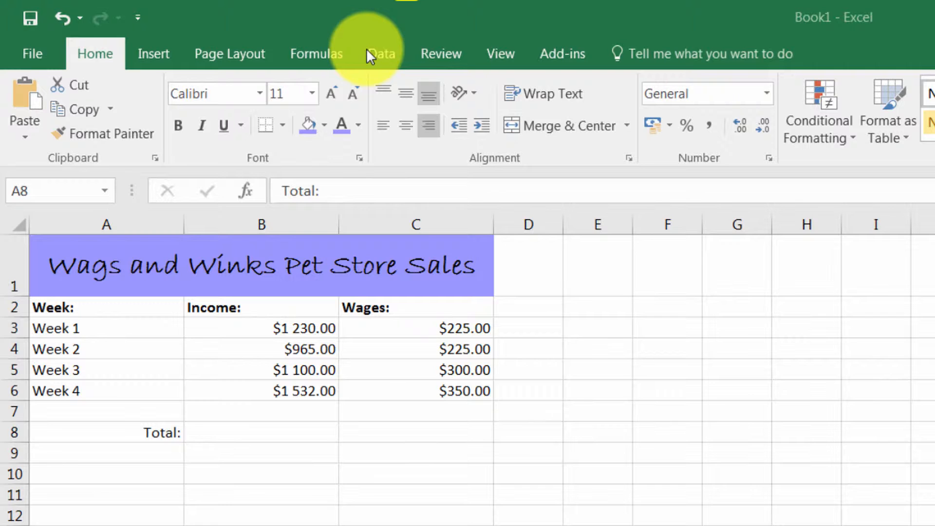
mouse_move(179, 56)
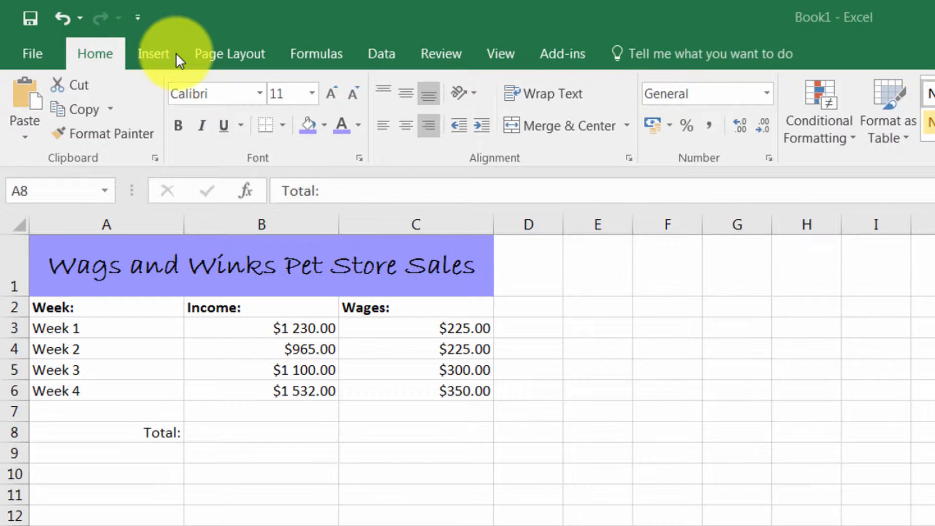
- Show the Insert ribbon commands for adding tables, pictures and charts to the sales sheet
click(107, 432)
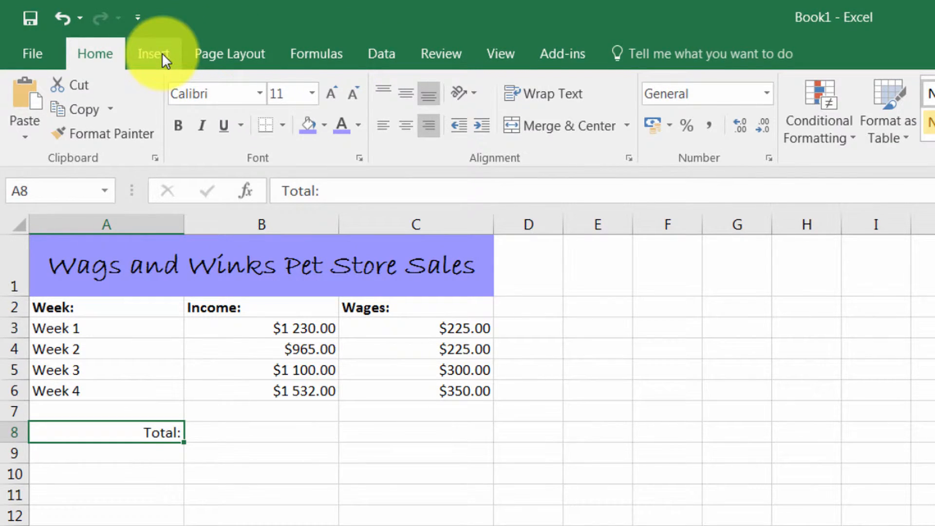
click(153, 53)
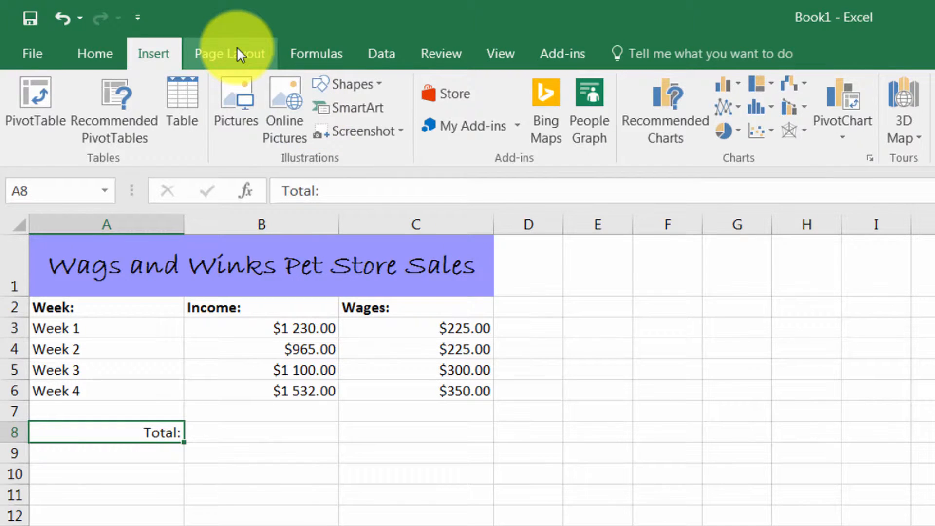
click(229, 53)
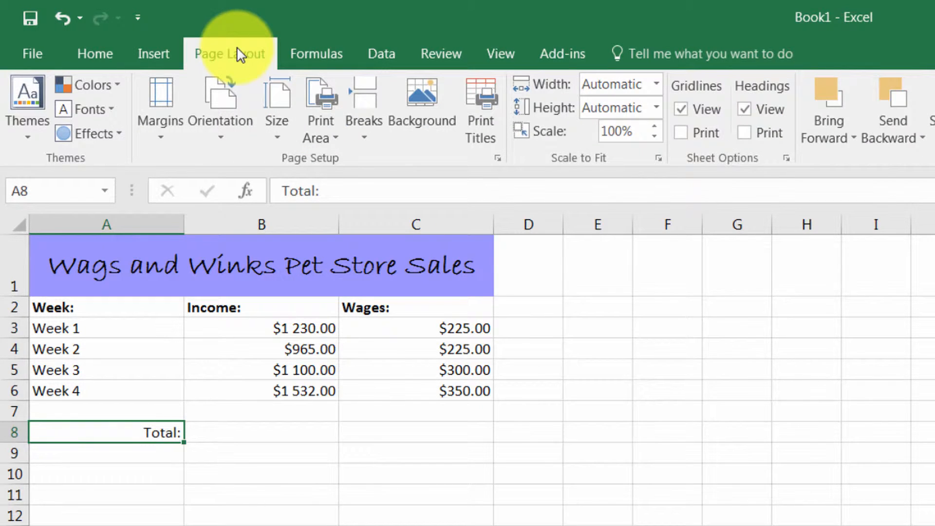
click(229, 53)
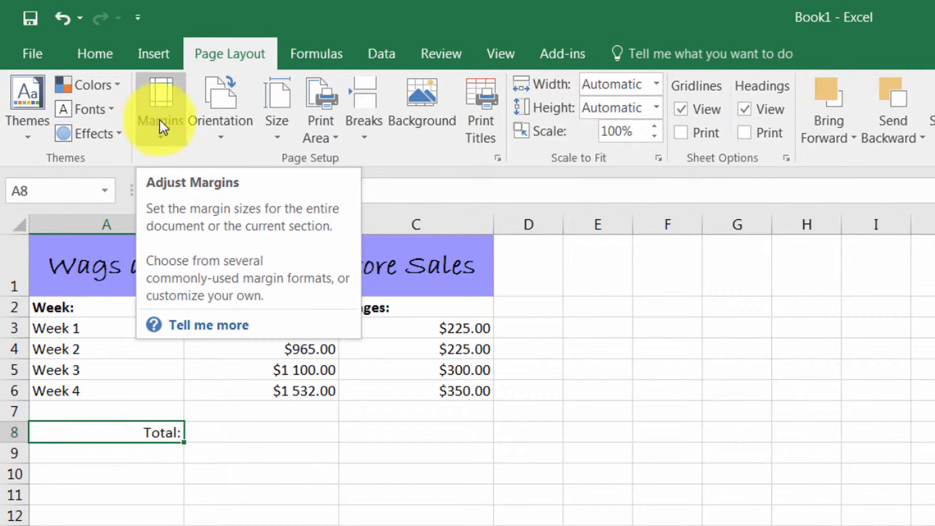
mouse_move(277, 107)
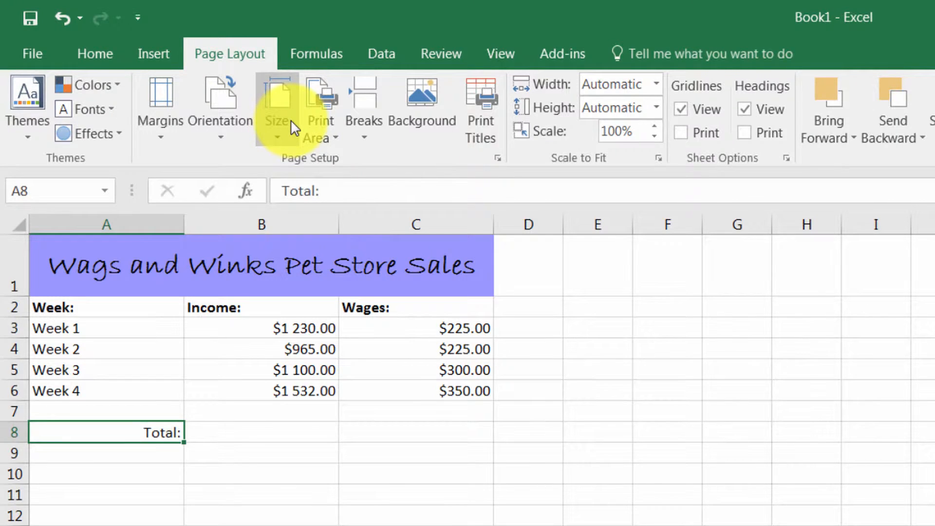
mouse_move(276, 107)
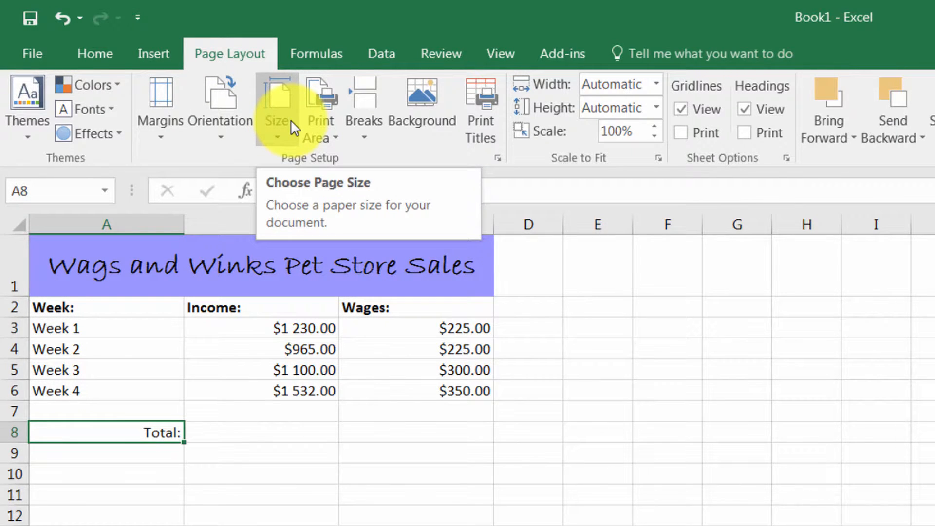
mouse_move(364, 110)
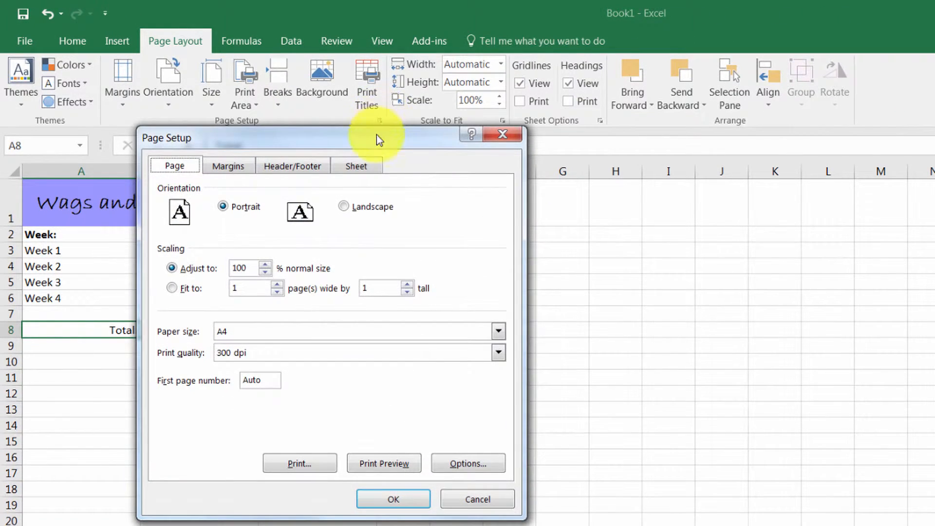
mouse_move(319, 233)
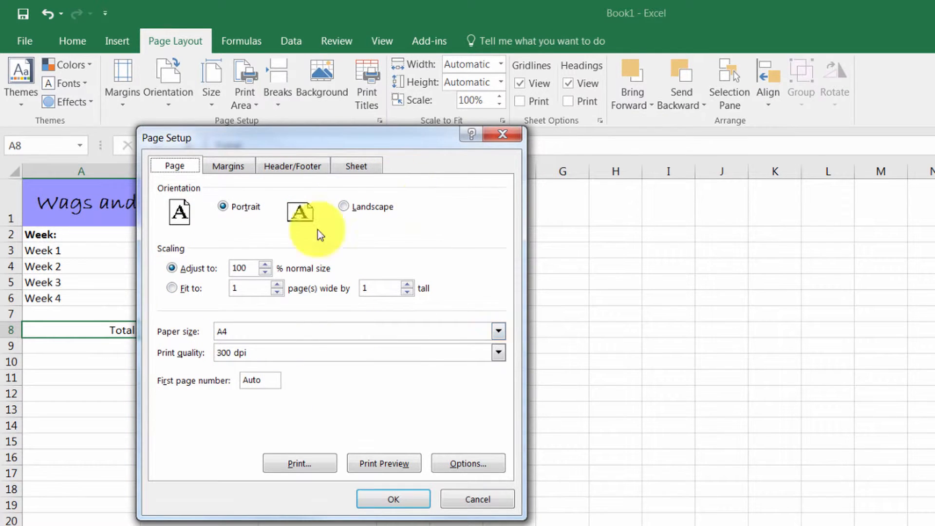
mouse_move(453, 185)
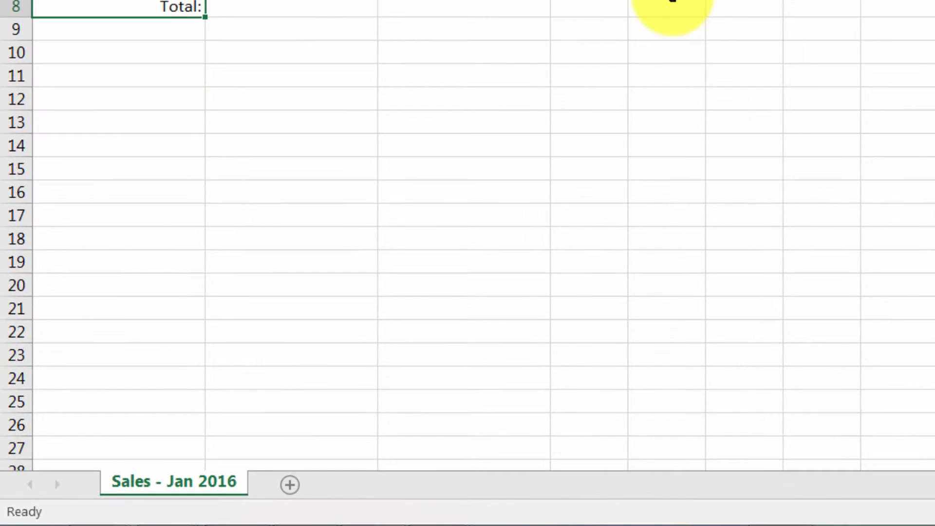
mouse_move(173, 482)
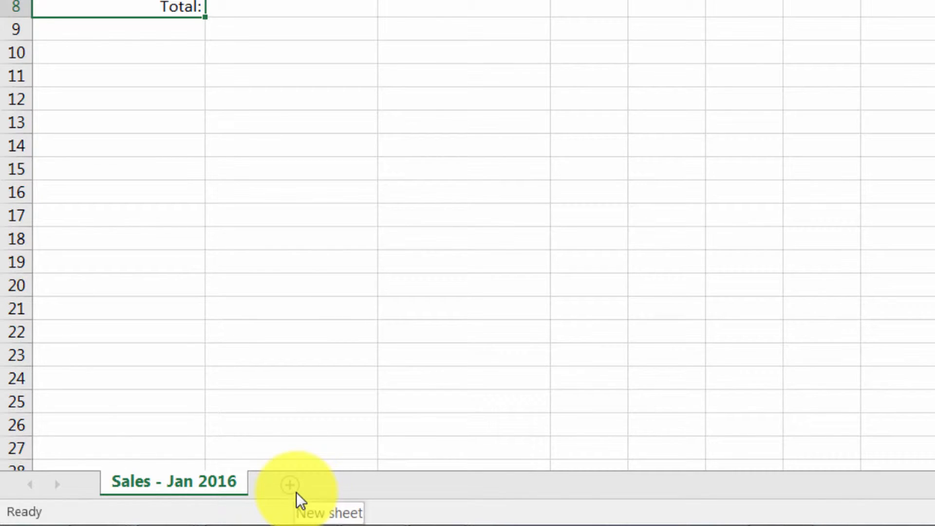
- Add a new worksheet and rename Sheet3 to 'Jan'
click(289, 484)
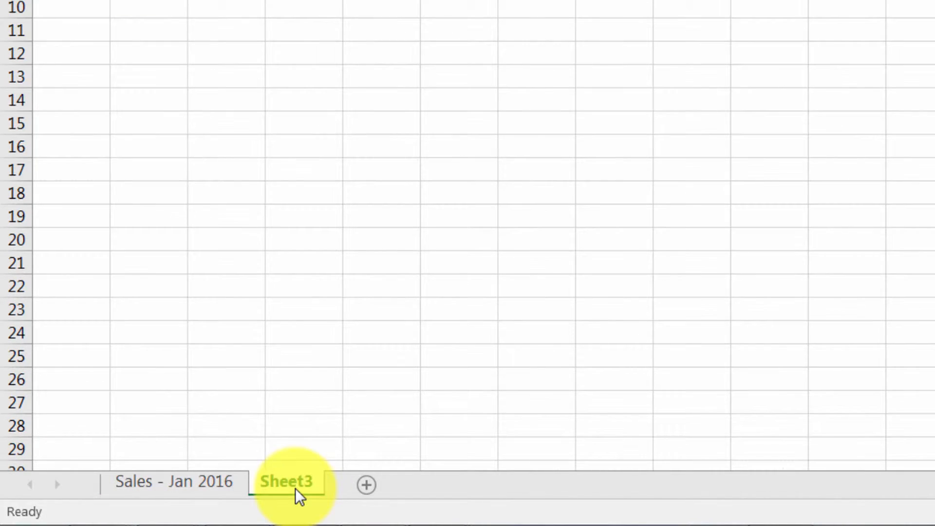
right_click(286, 481)
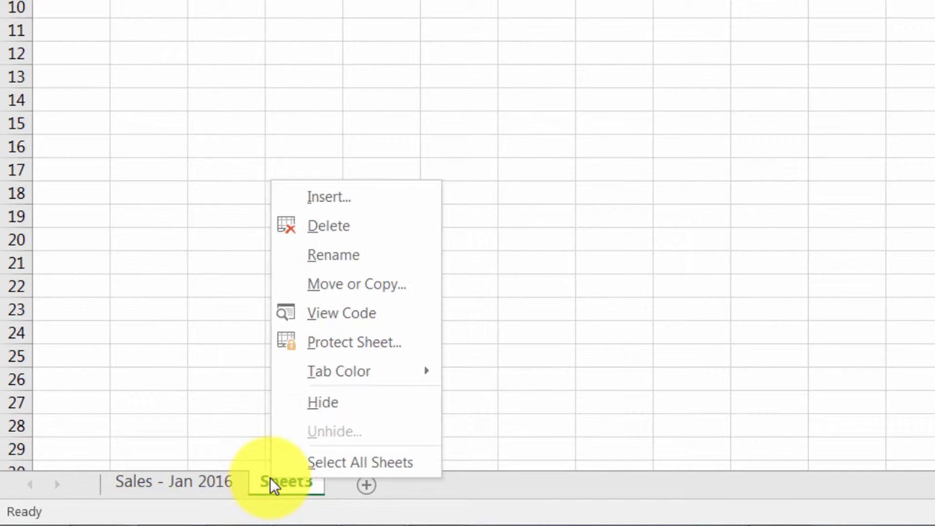
mouse_move(334, 255)
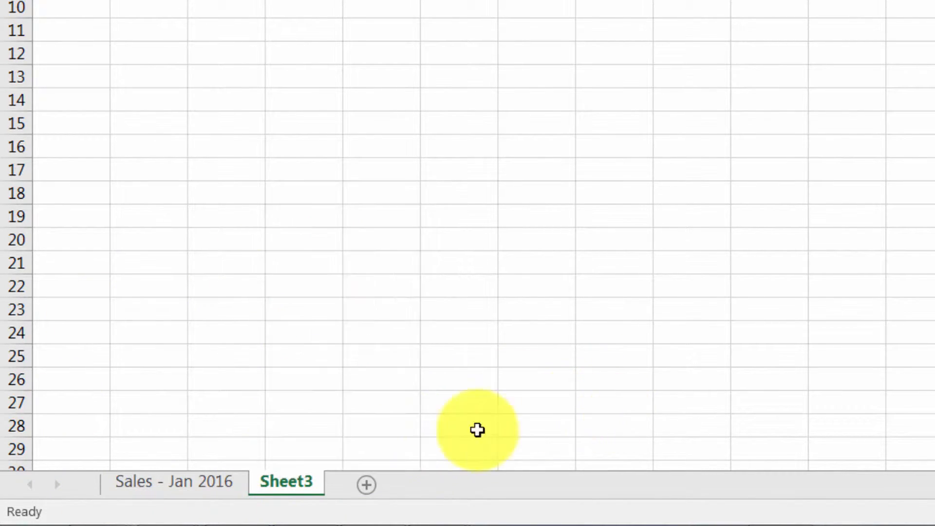
double_click(286, 481)
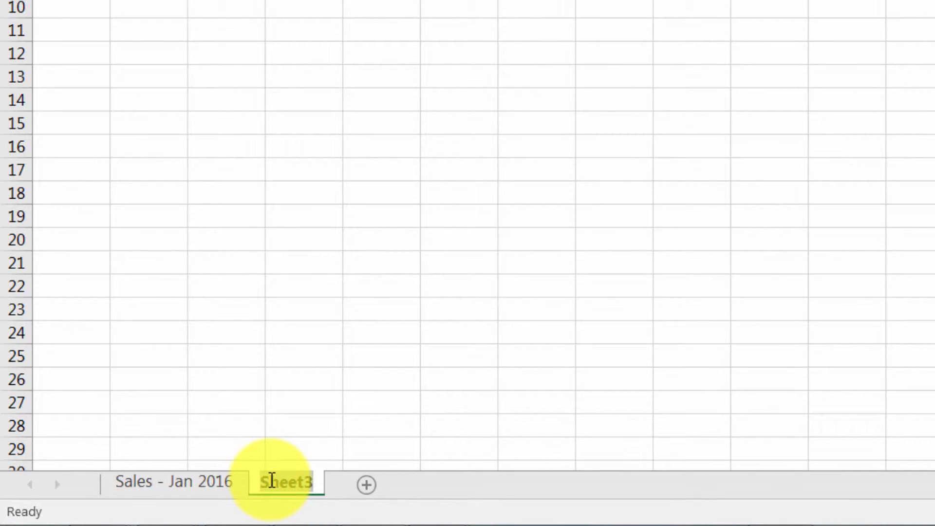
text(Jan)
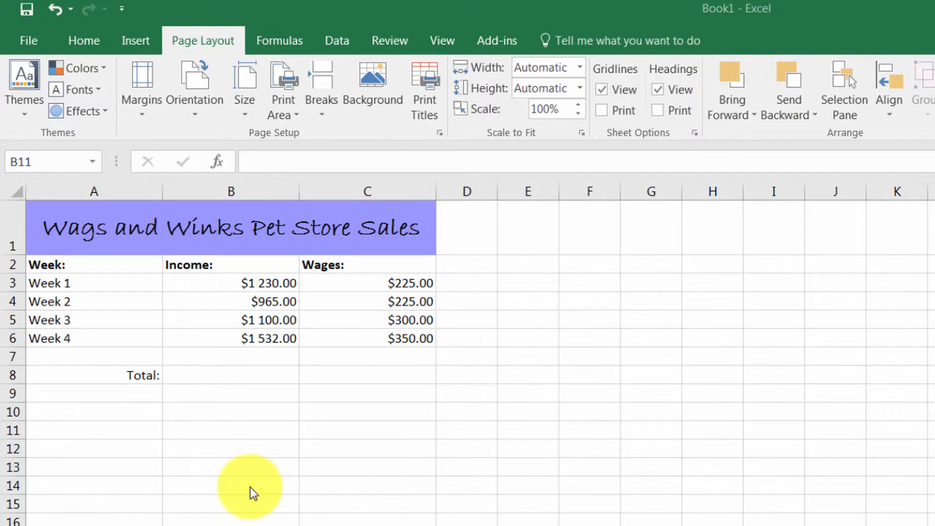
mouse_move(228, 375)
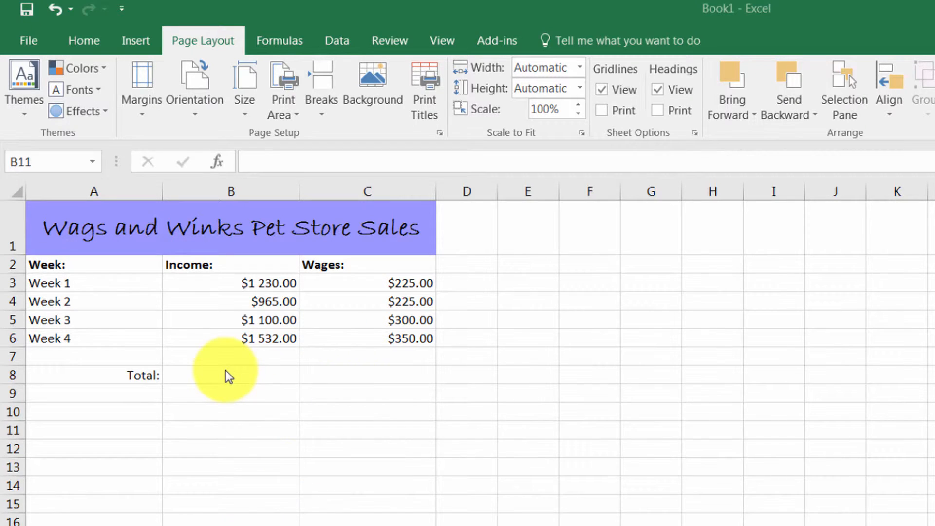
- Enter =SUM(B3:B6) in B8 to total the weekly incomes as $4 827.00
text(=)
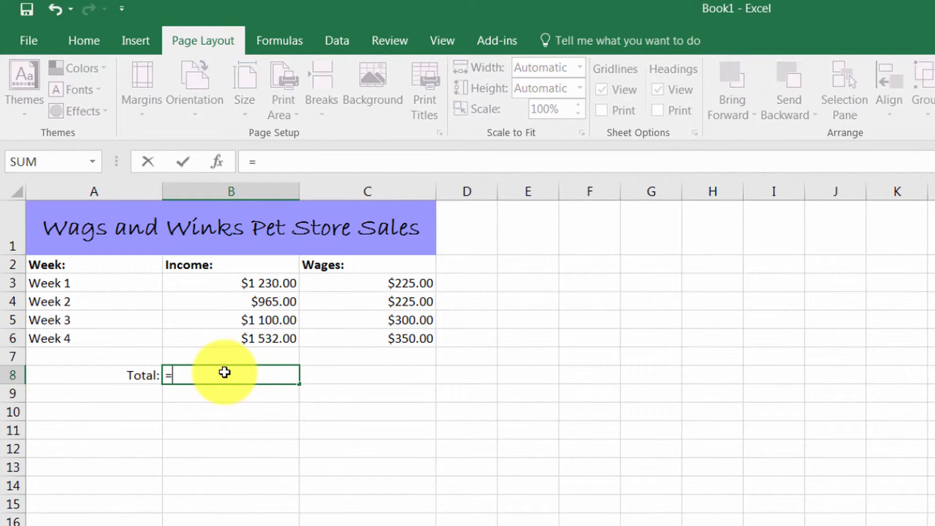
text(sum)
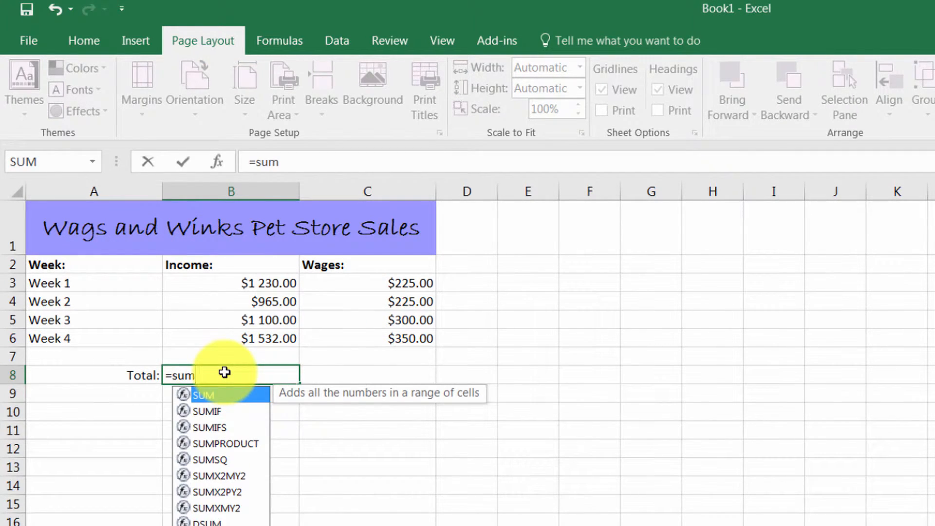
text(()
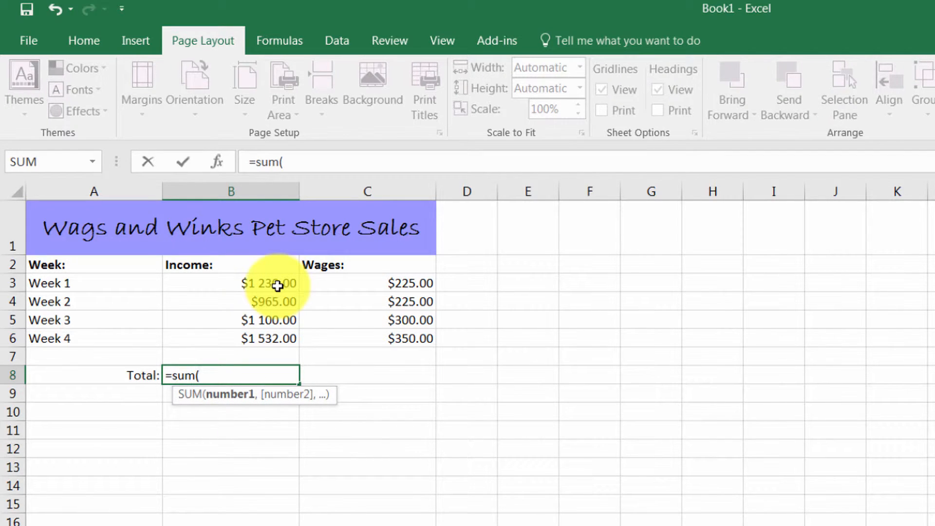
drag(273, 282, 273, 338)
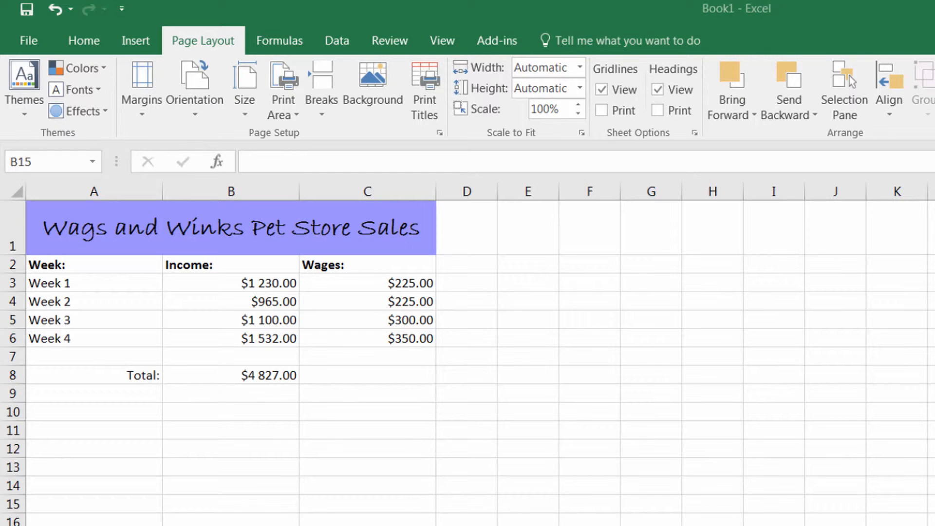
- Format the Total row A8:B8 as bold purple text with a purple fill
click(231, 504)
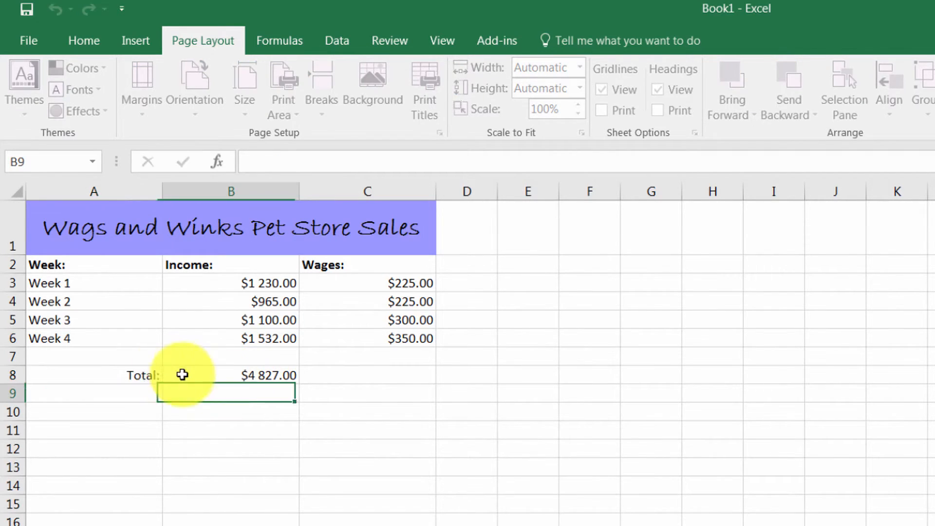
click(84, 41)
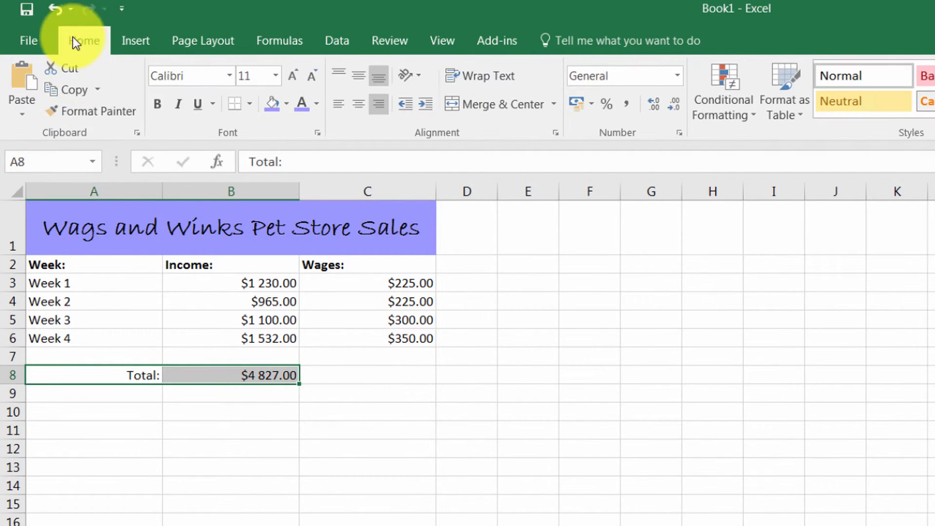
click(157, 104)
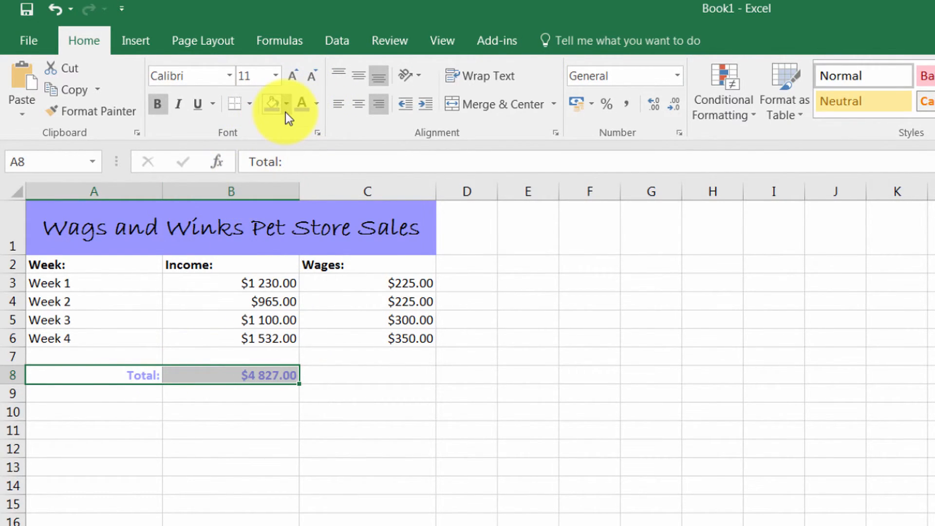
click(285, 104)
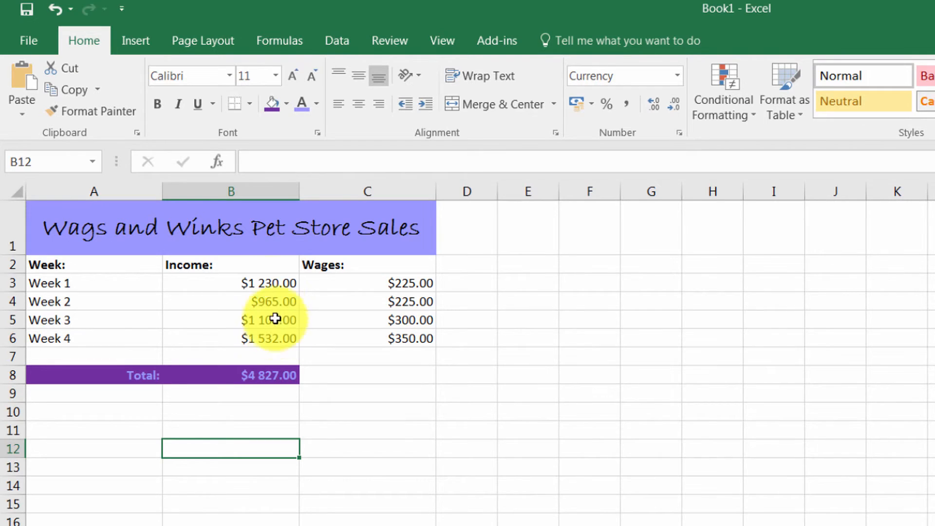
- Paste the Income heading and four weekly amounts from B2:B6 into E2
click(231, 282)
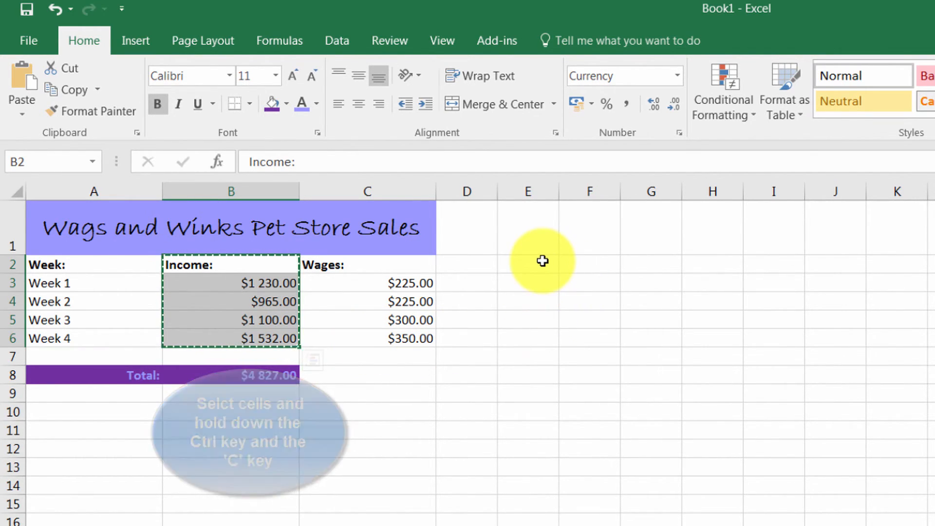
click(527, 261)
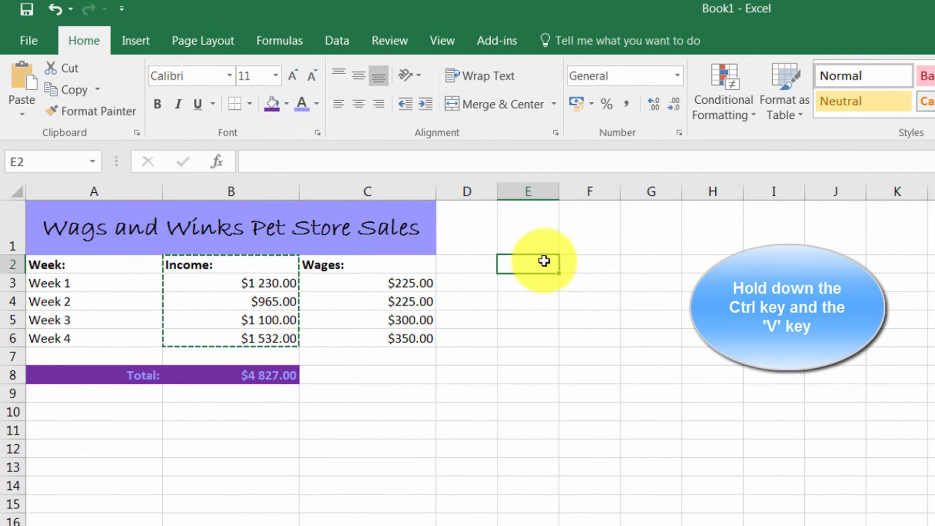
key(ctrl+v)
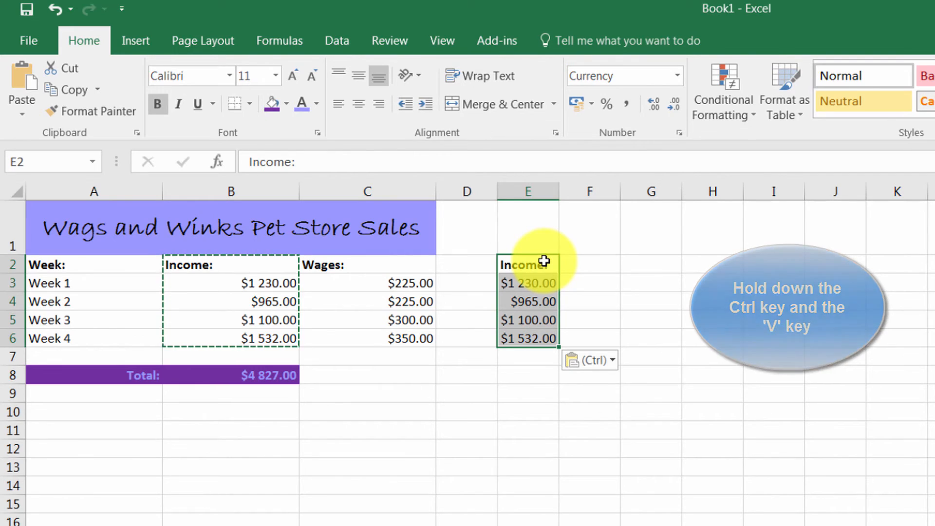
key(ctrl+v)
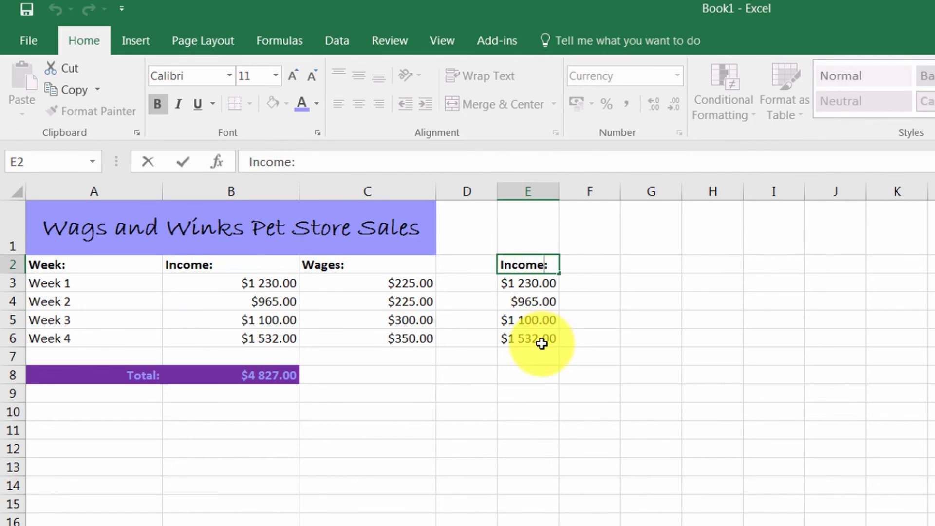
mouse_move(534, 434)
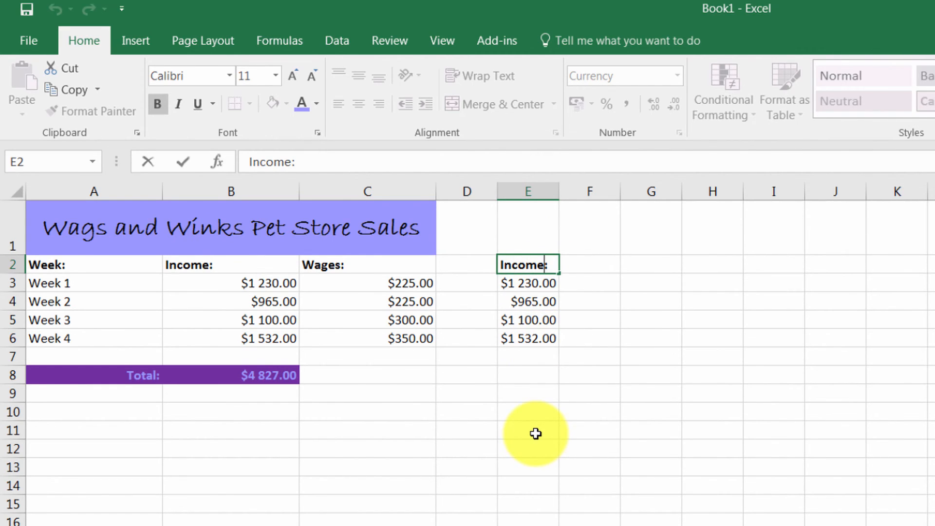
click(527, 430)
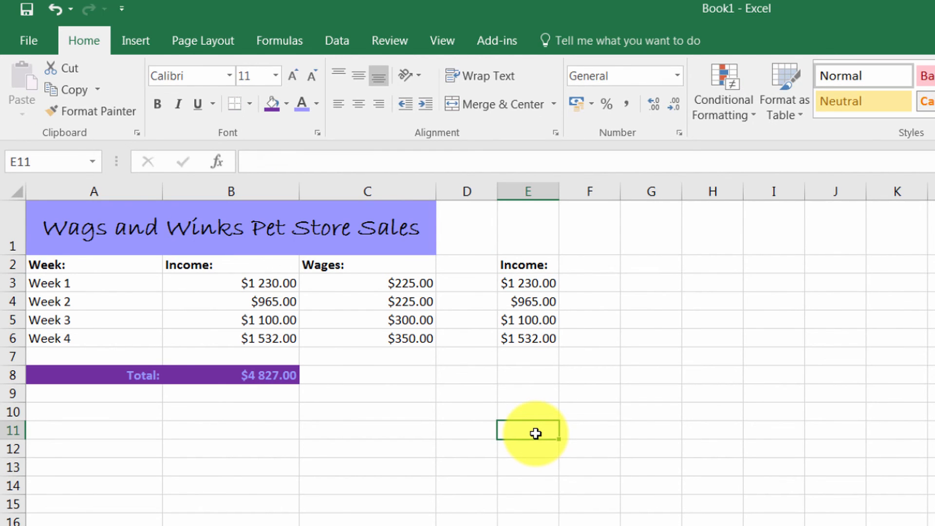